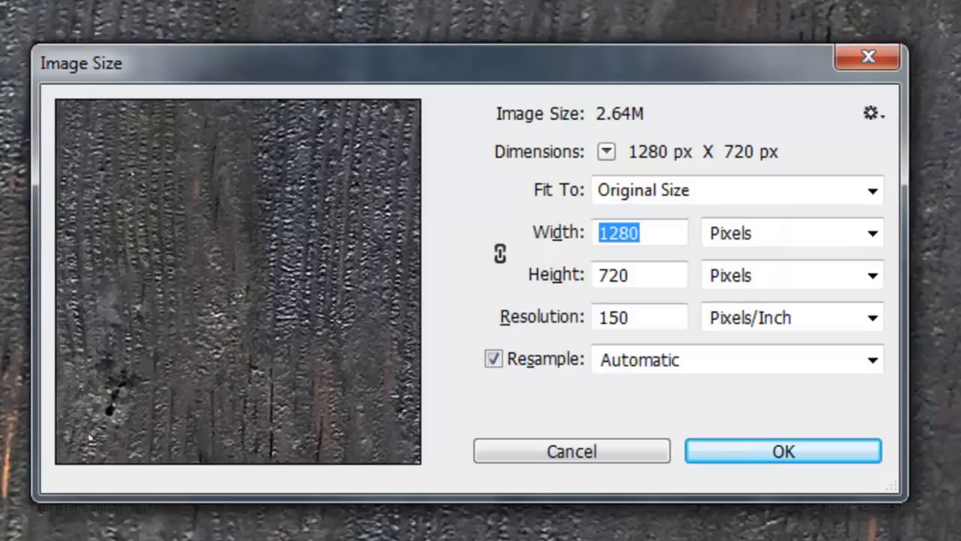
Step: Confirm the 1280×720 px, 150 ppi image size and reset colours to black and white
click(783, 451)
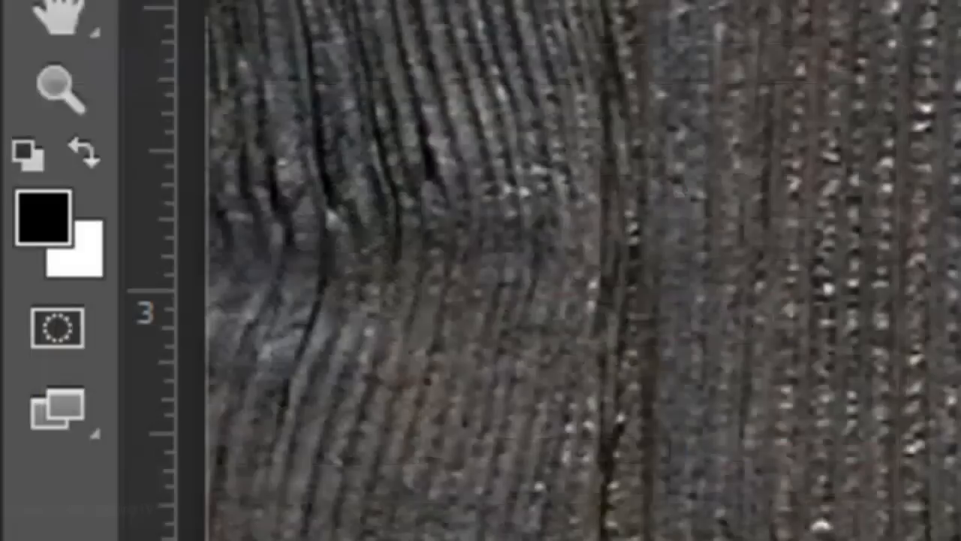
click(41, 214)
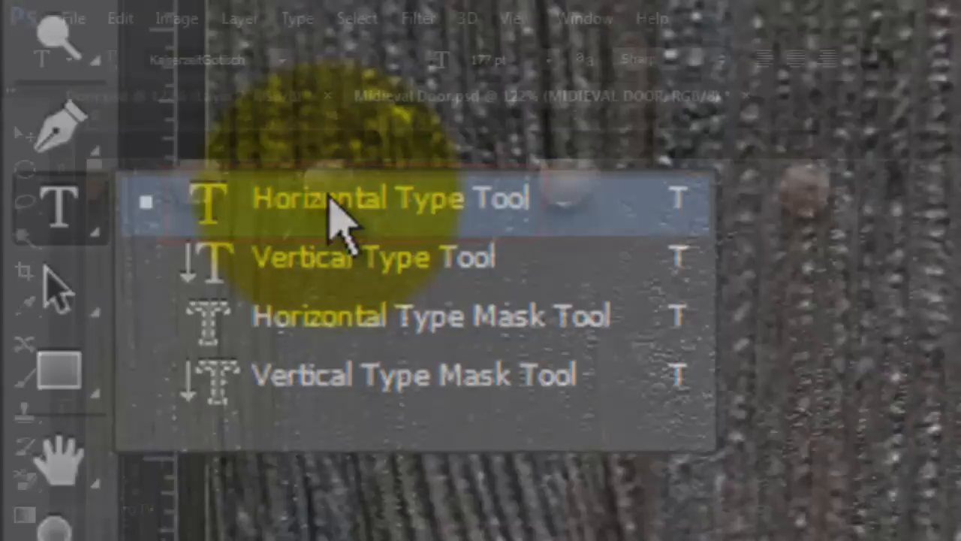
Step: Type 'Beware' on the door in KaiserzeitGotisch at 177 pt
click(218, 59)
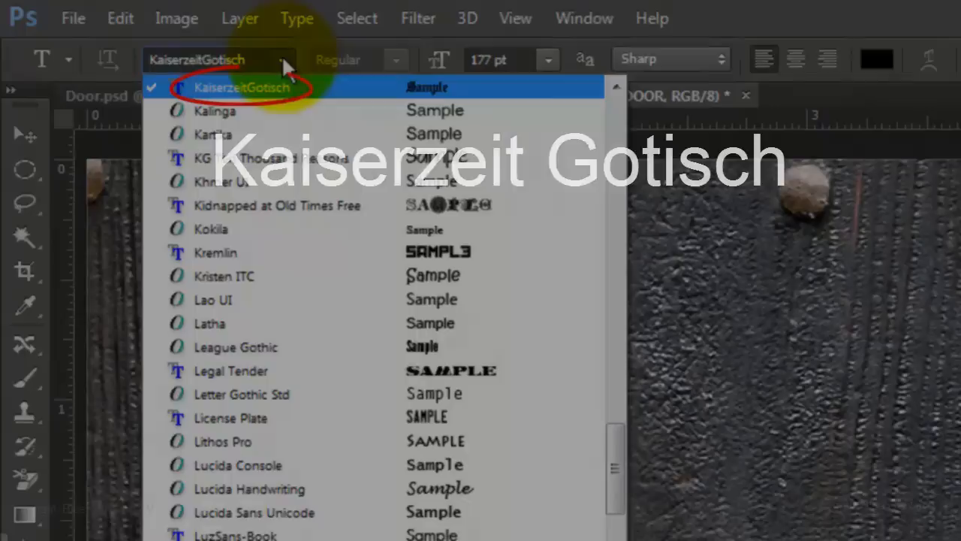
click(240, 88)
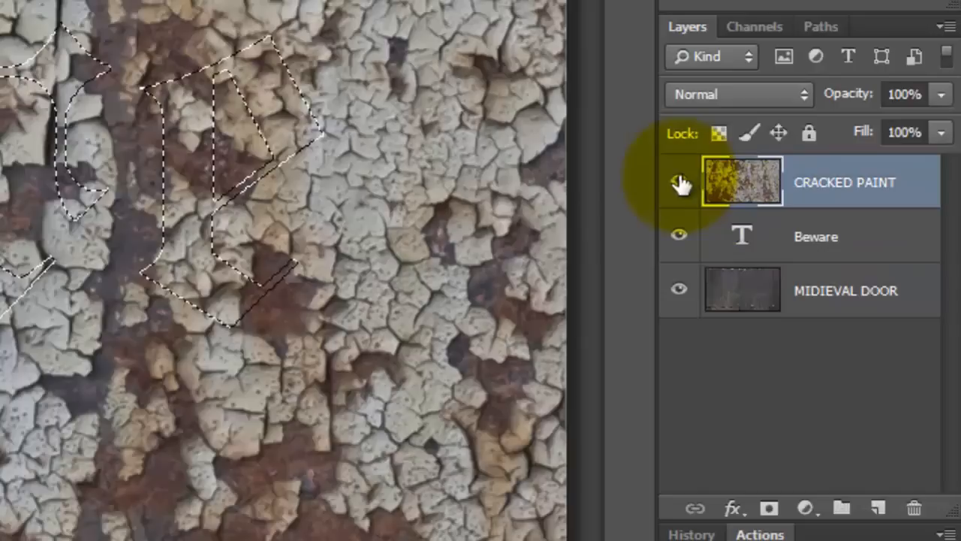
Step: Mask the CRACKED PAINT layer with the Beware letter selection
click(768, 508)
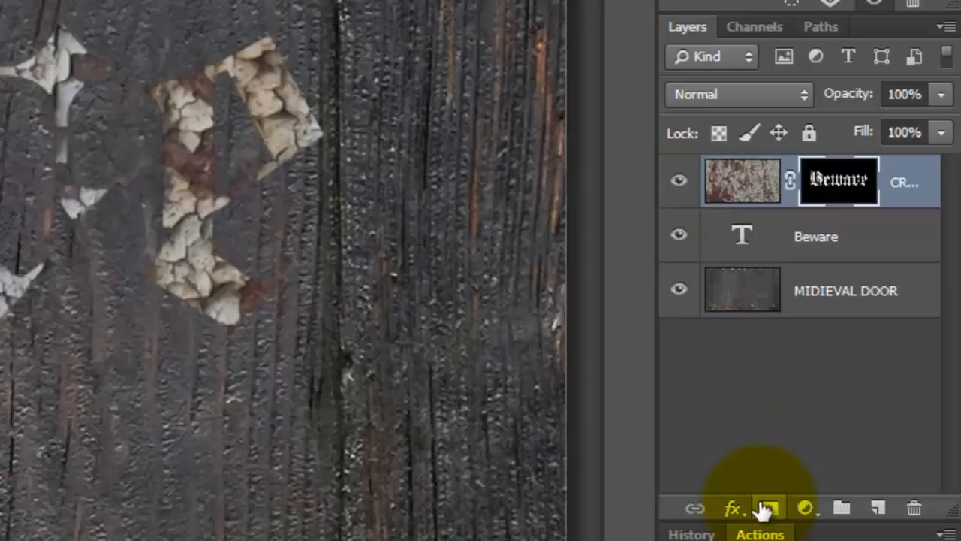
click(734, 509)
text(6)
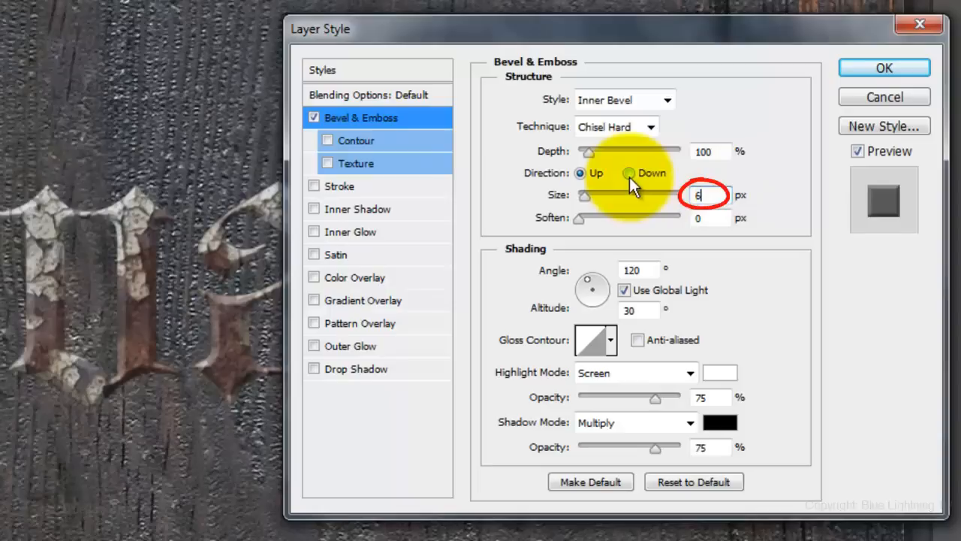
Step: Apply a Chisel Hard inner bevel of size 6 and a drop shadow at distance 9, size 5
click(358, 368)
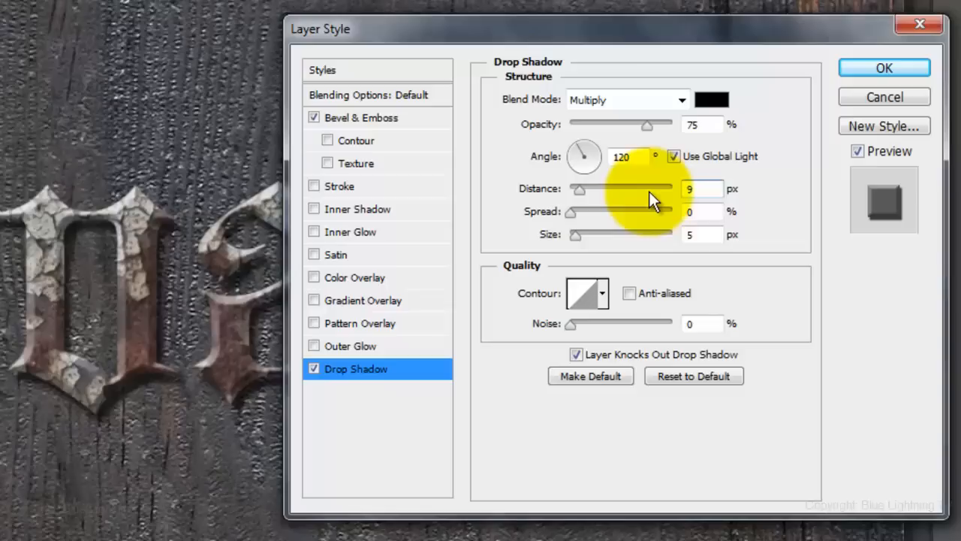
click(884, 68)
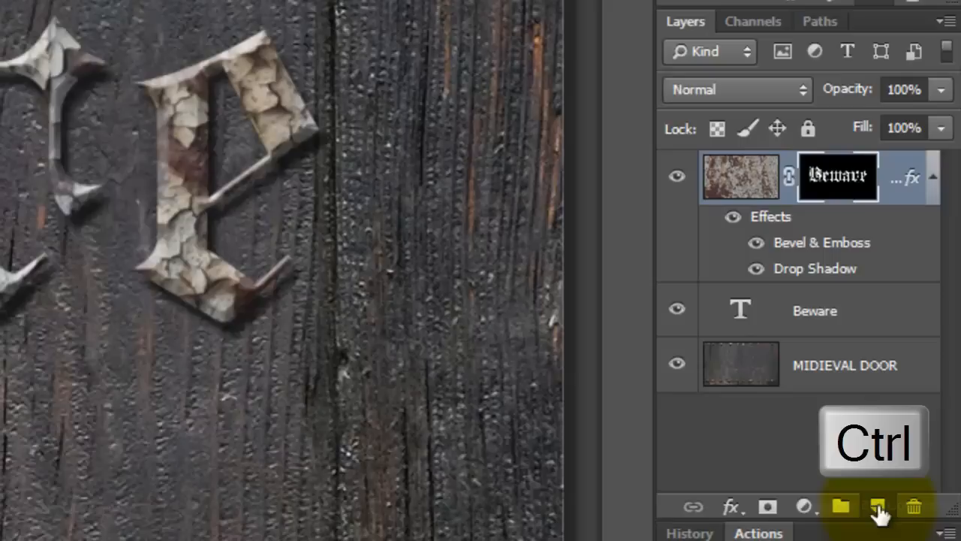
Step: Add Layer 1 below CRACKED PAINT and hide the Beware and CRACKED PAINT layers
click(877, 506)
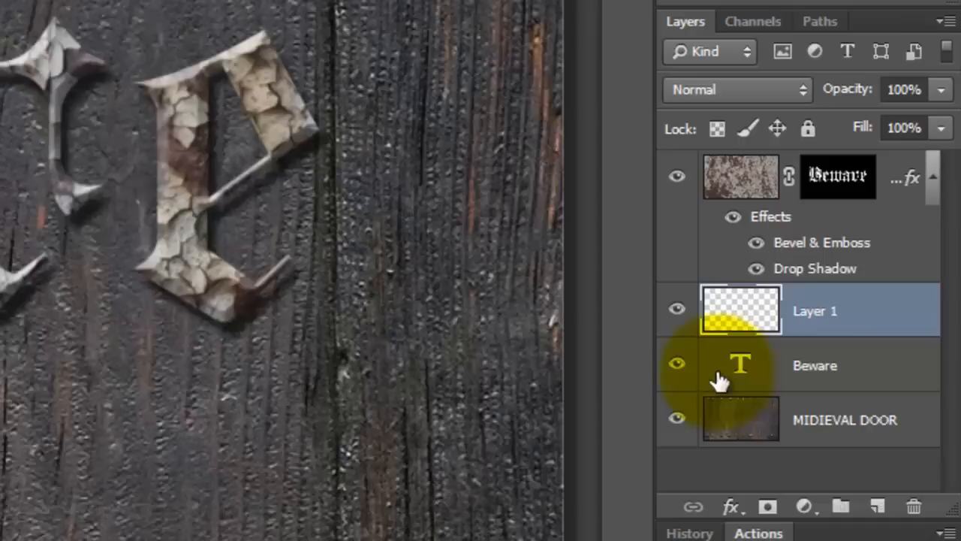
click(676, 364)
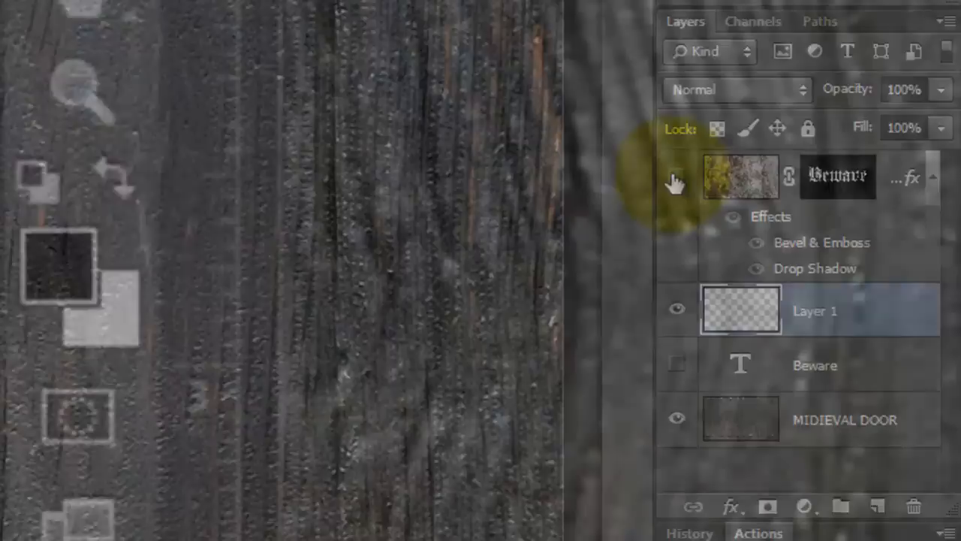
click(676, 176)
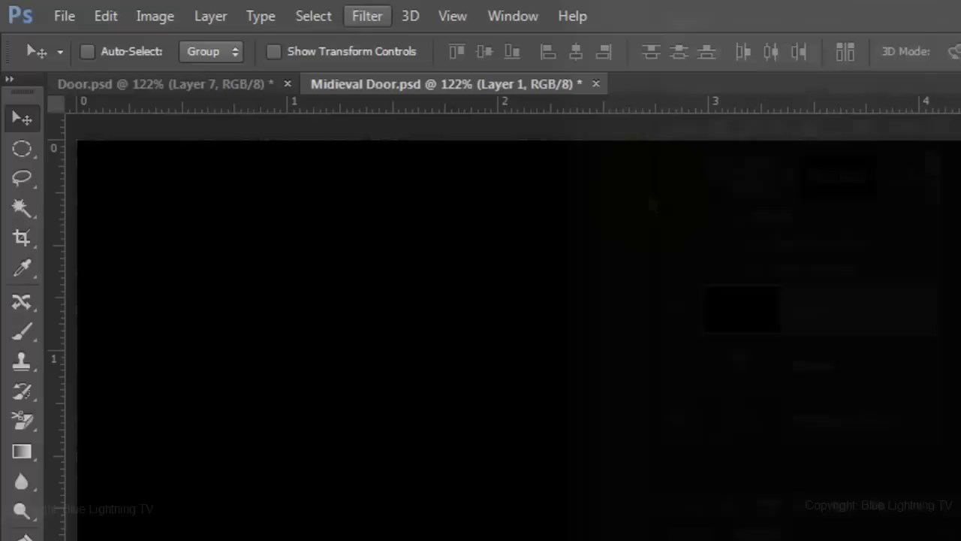
Step: Render a randomized Fibers texture on Layer 1 with Variance 10 and Strength 15
click(367, 15)
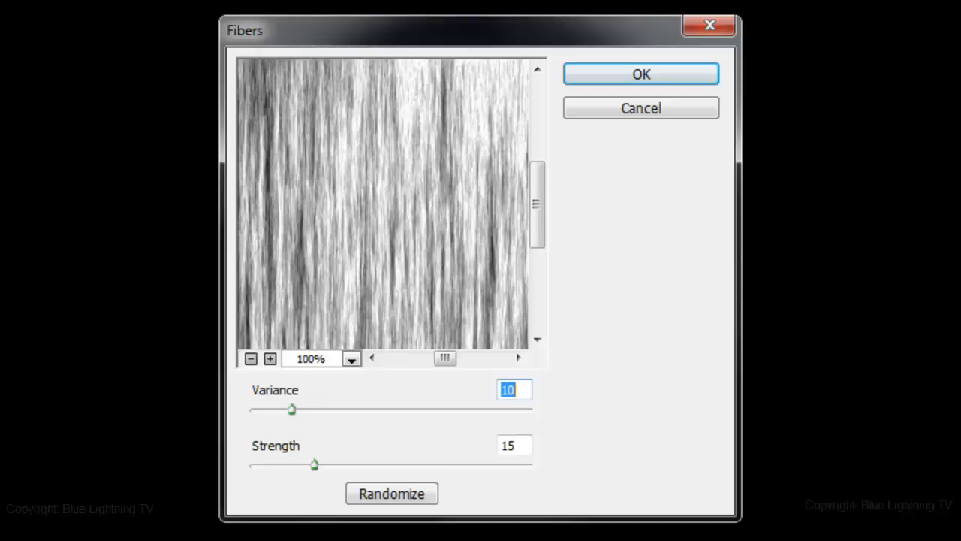
click(391, 494)
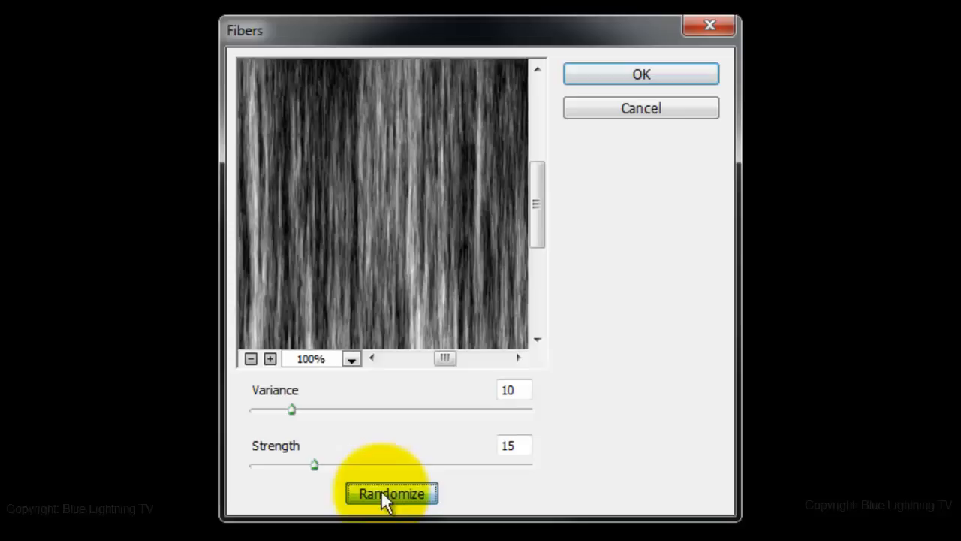
click(392, 493)
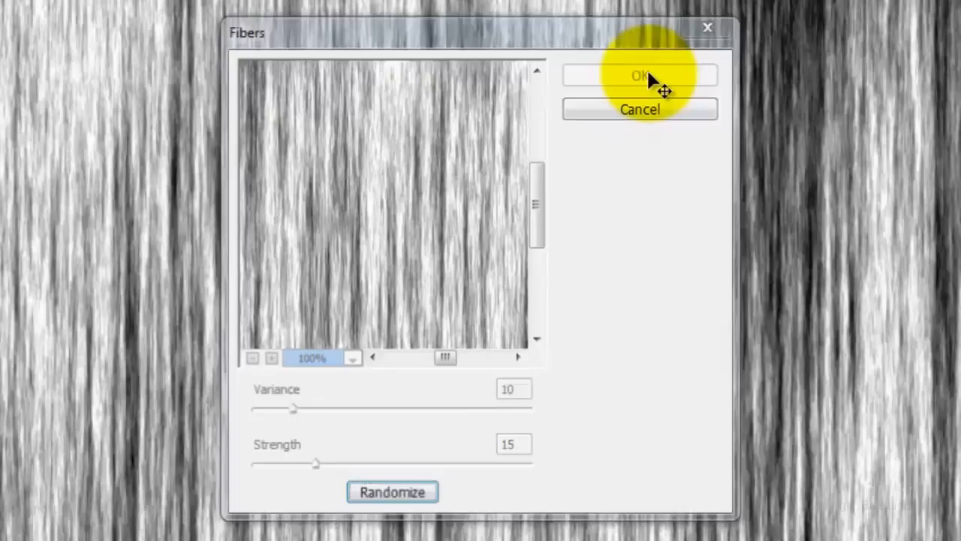
Step: Apply the fibres, then brighten them with Levels at white input 200
click(639, 75)
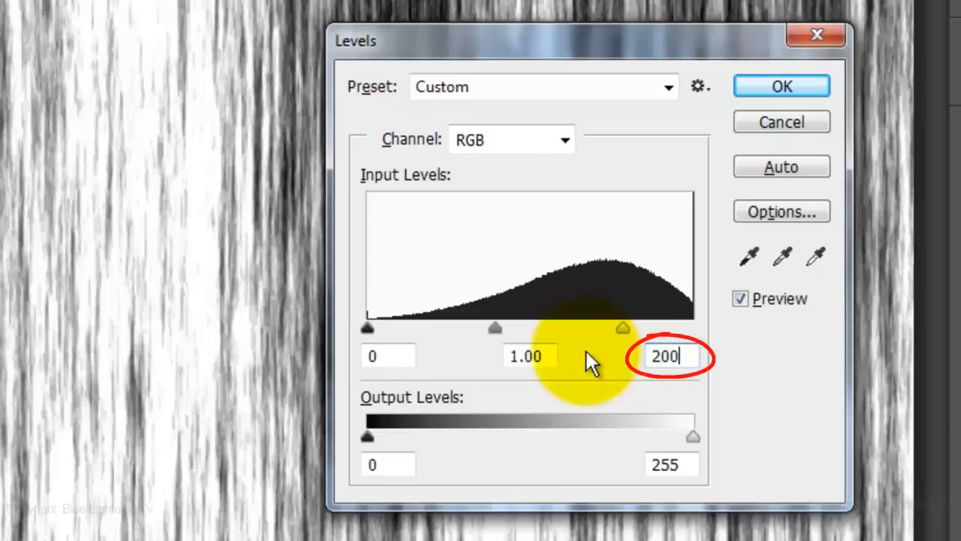
click(781, 86)
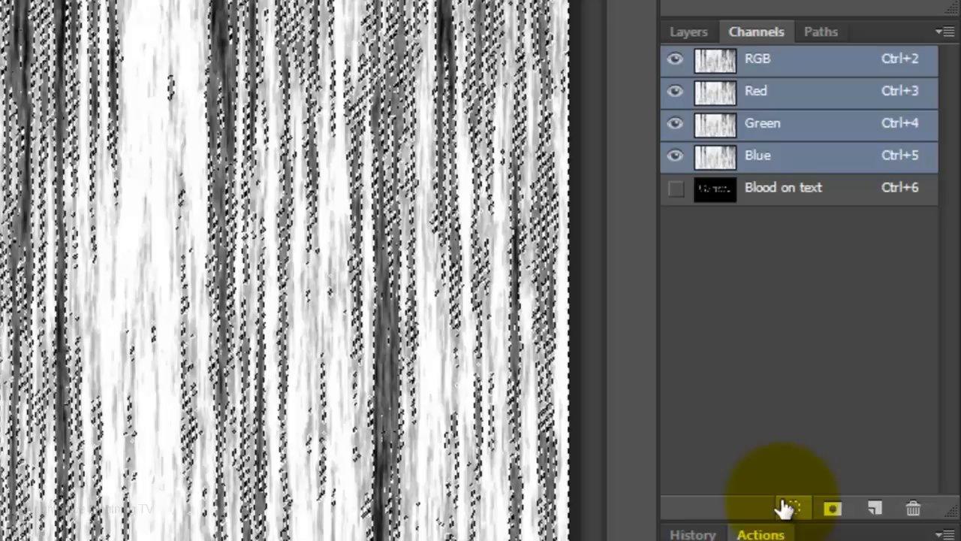
Step: Load the fibre texture's brightness as a selection and invert it
click(688, 31)
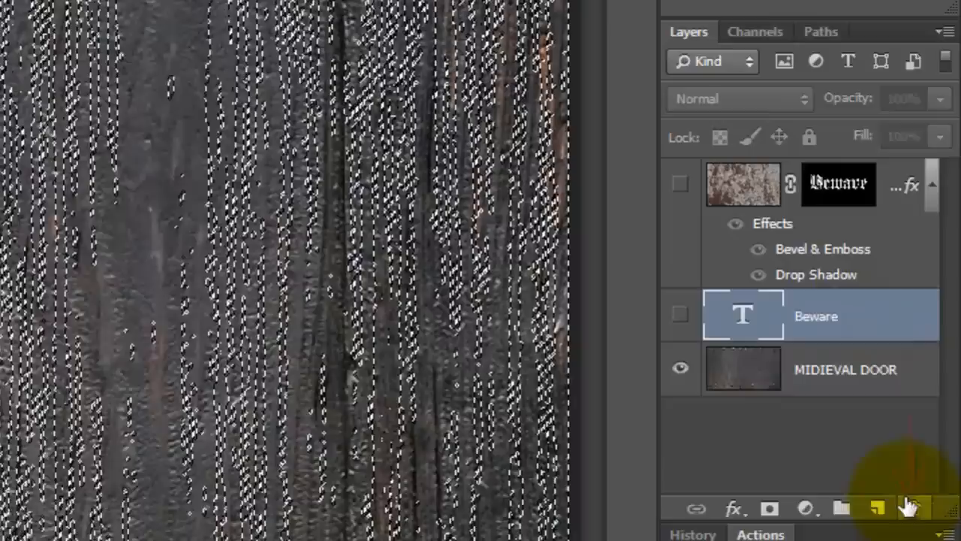
key(ctrl+shift+i)
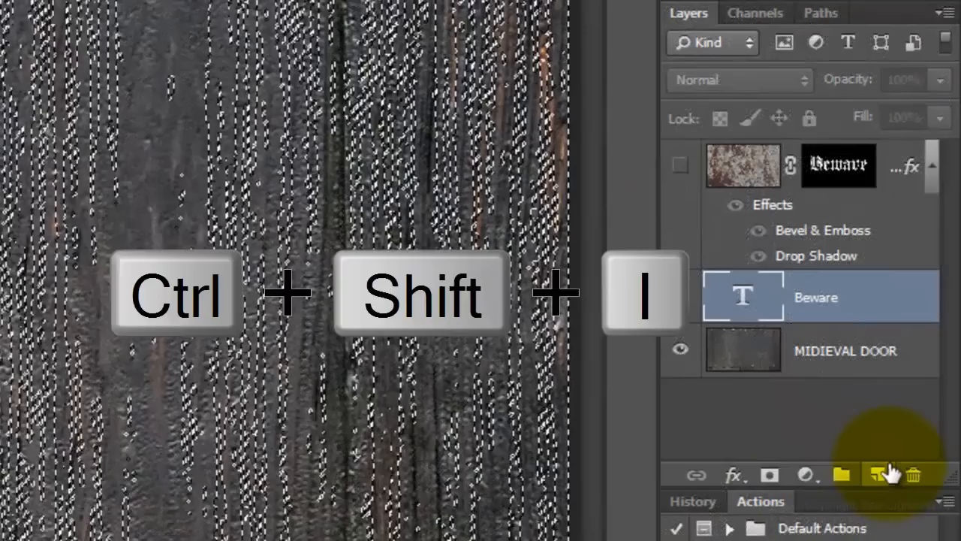
key(ctrl+shift+i)
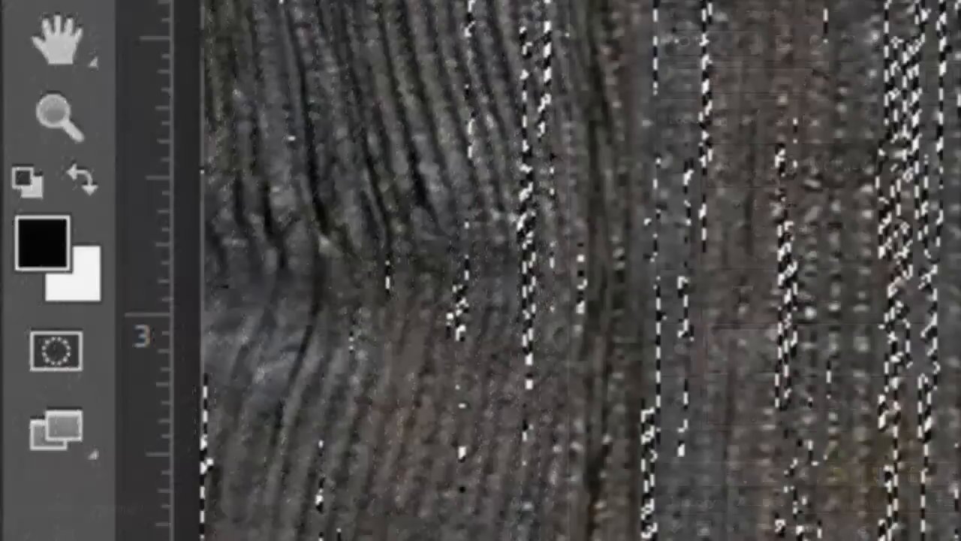
Step: Set the foreground colour to dark red by hex value in the Color Picker
click(38, 239)
text(8c)
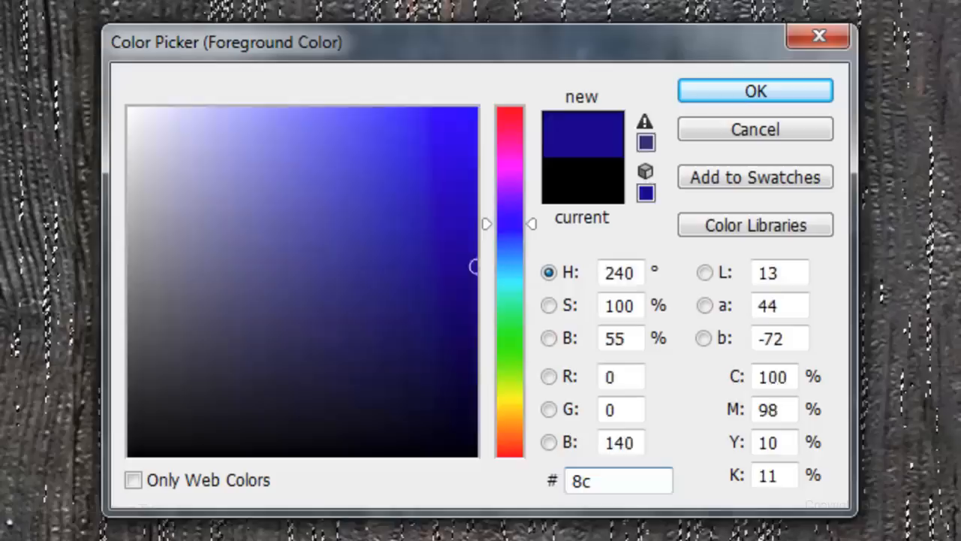
click(755, 90)
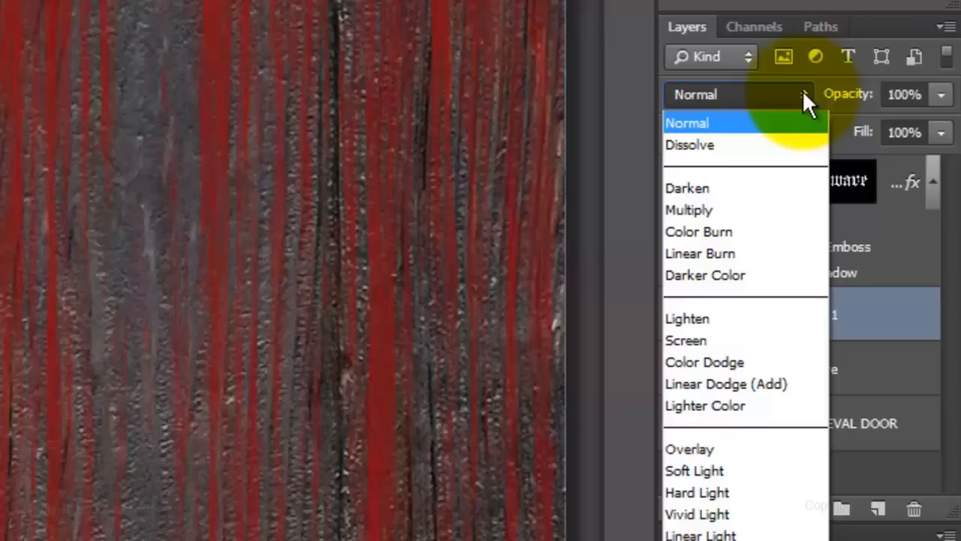
Step: Set Layer 1 to Darken at 80% opacity and unhide the cracked Beware layer
click(687, 187)
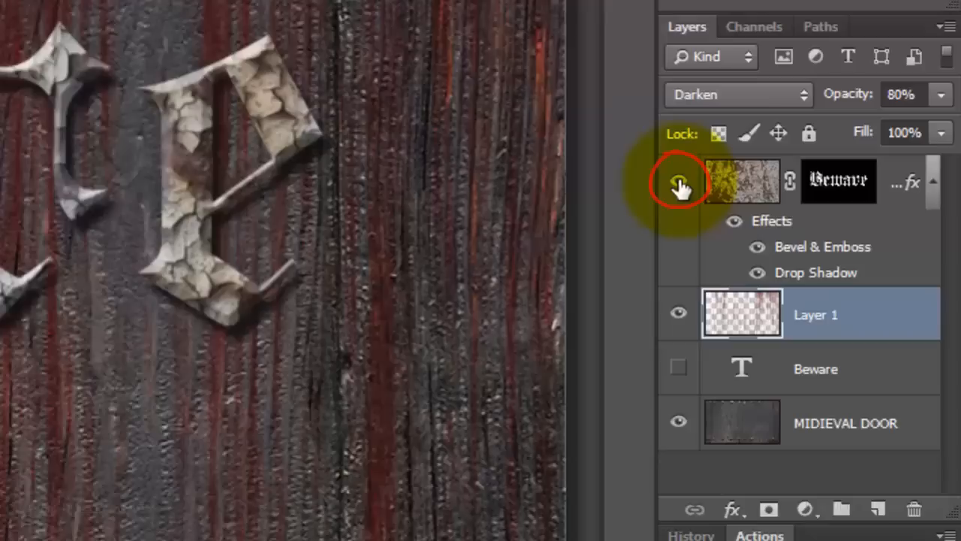
click(678, 181)
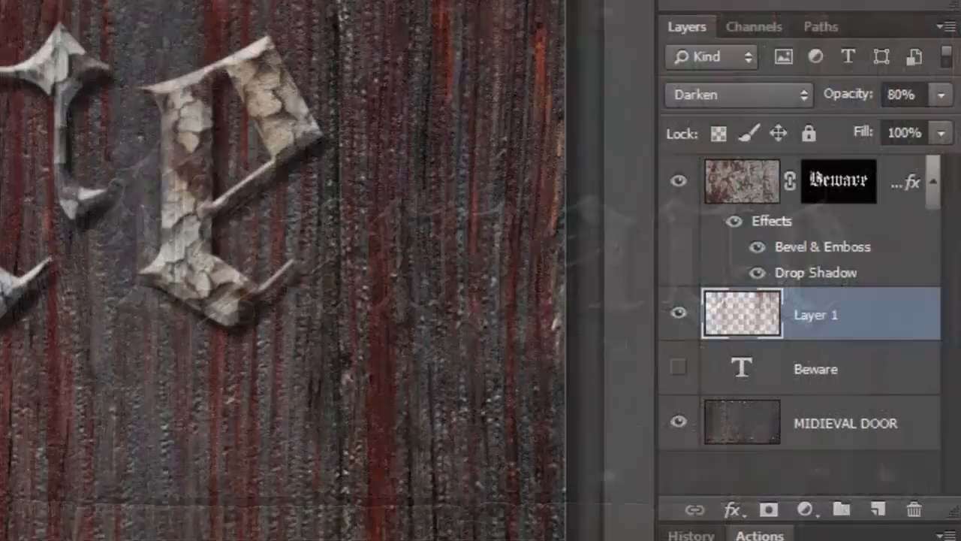
Step: Add a layer mask to Layer 1 so the red streaks show in only part of the door
click(769, 509)
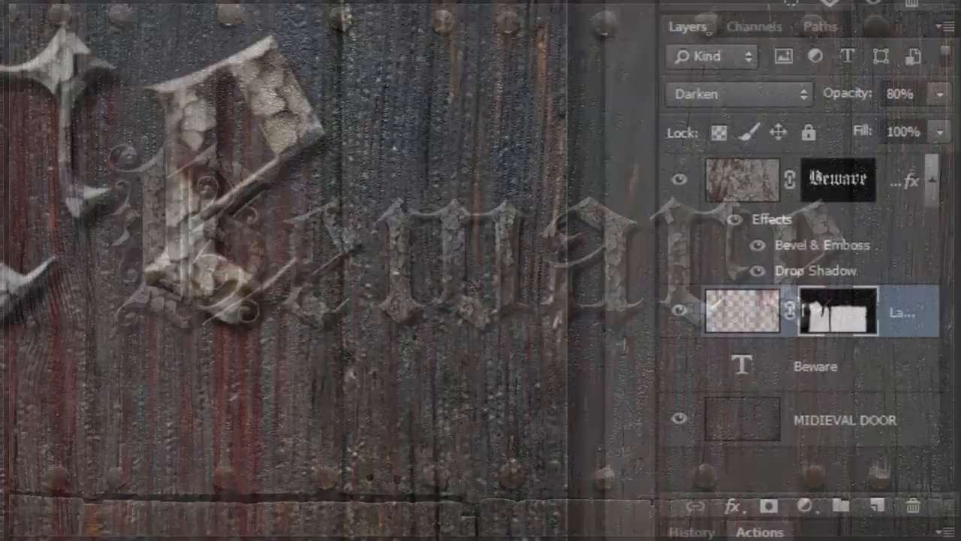
key(ctrl+shift+alt+e)
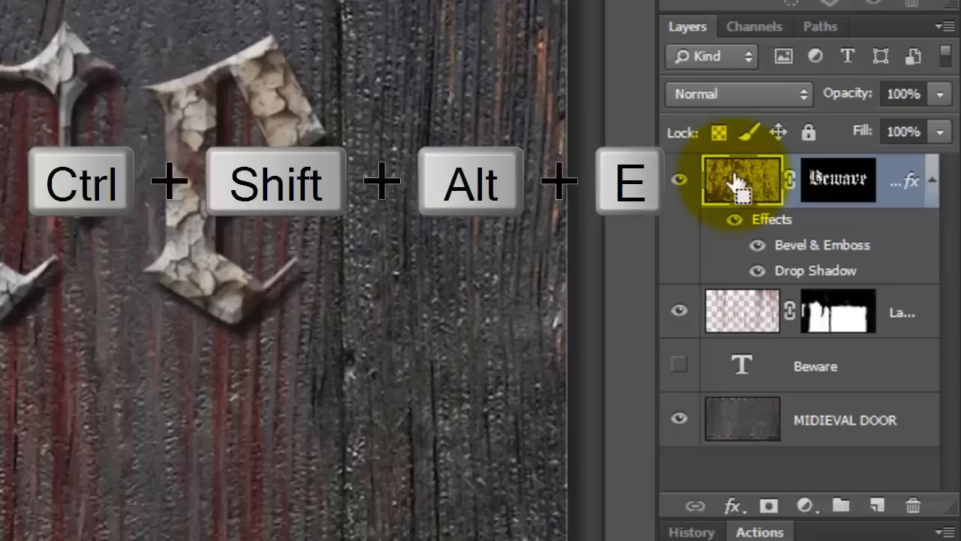
Step: Stamp all visible layers into a new merged Layer 2
key(ctrl+shift+alt+e)
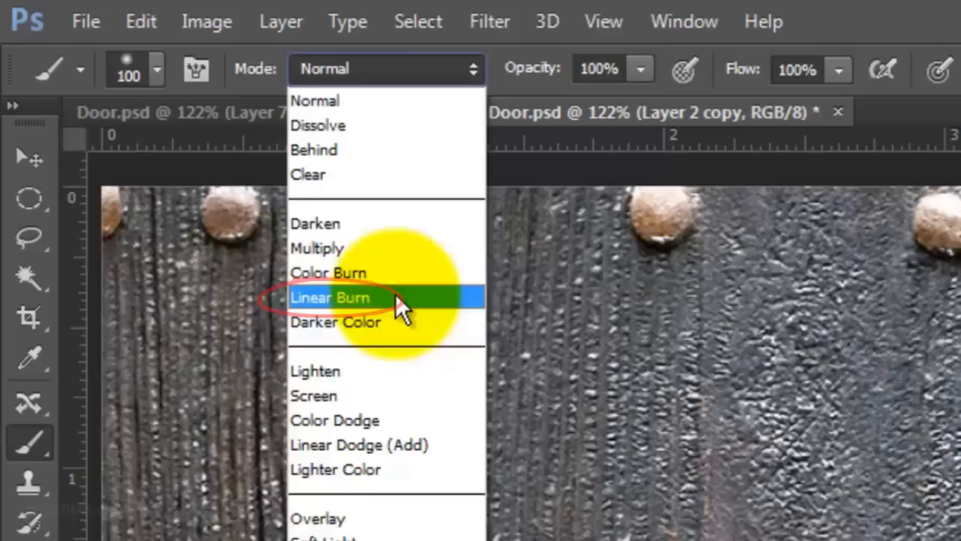
Step: Stamp the visible layers again into a new merged layer
key(ctrl+shift+alt+e)
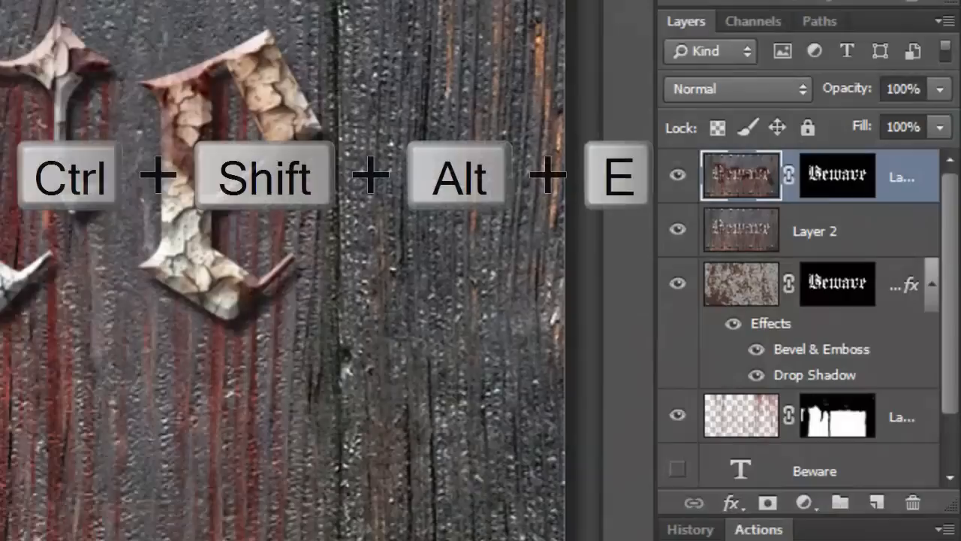
Step: Duplicate the merged Layer 3 with Ctrl+J
key(ctrl+j)
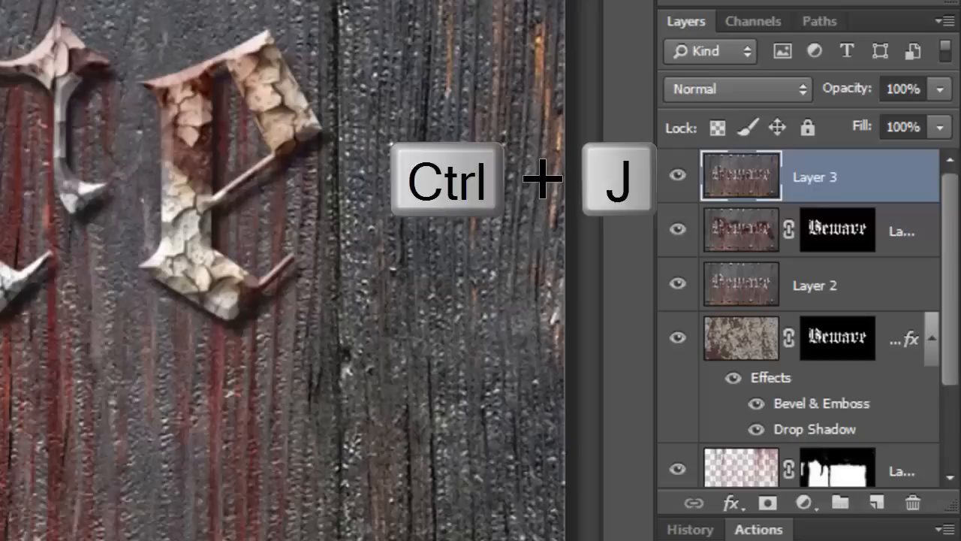
key(ctrl+j)
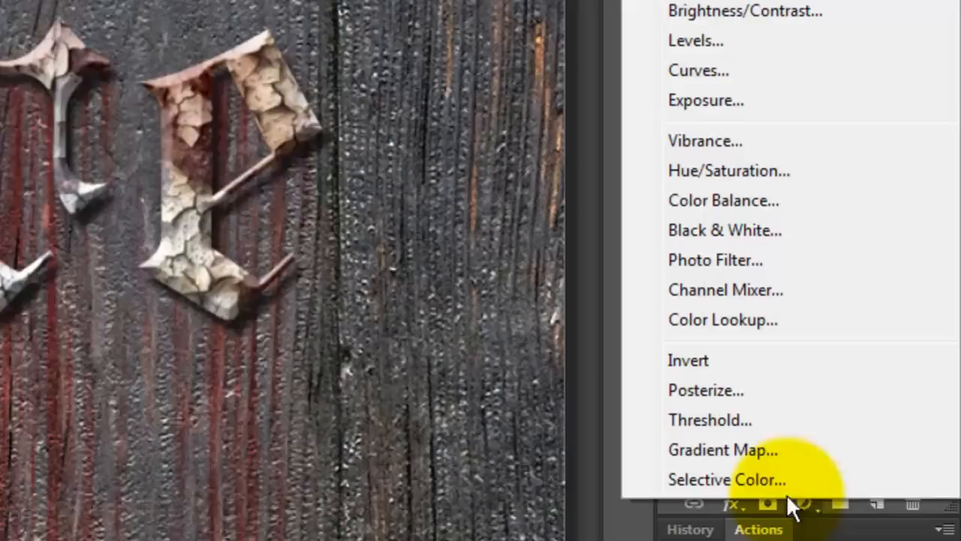
click(695, 41)
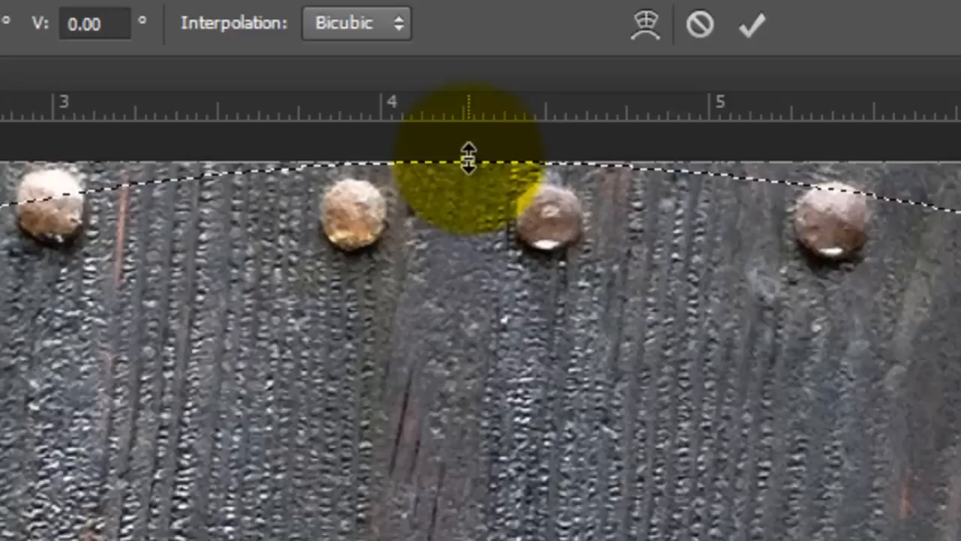
Step: Scale the oval selection symmetrically from its centre across the door and commit it
key(shift+alt)
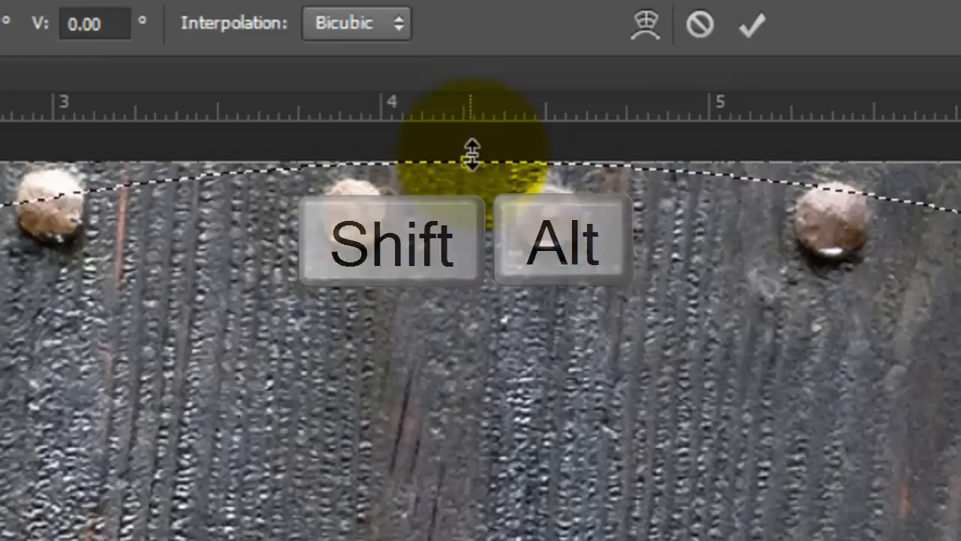
click(321, 16)
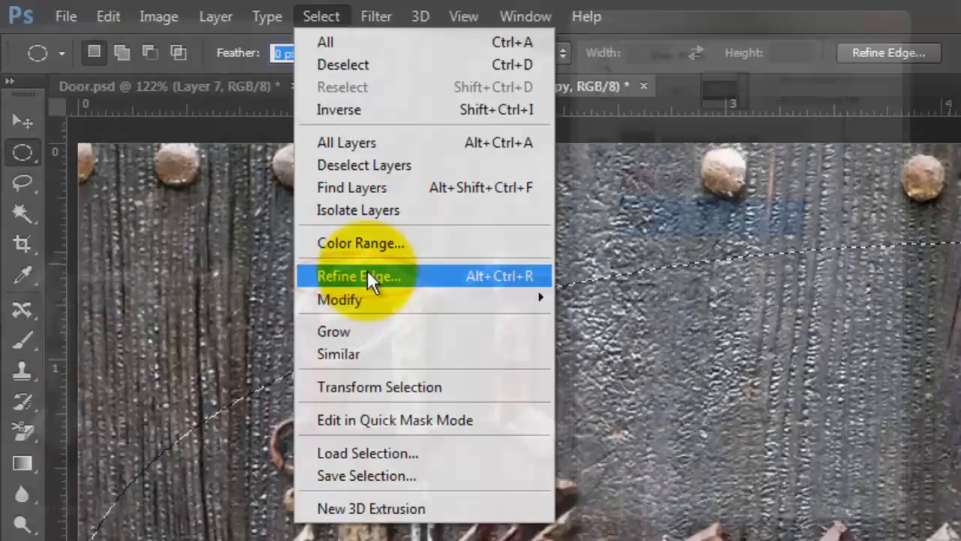
Step: Open Refine Edge for the oval door selection
click(359, 276)
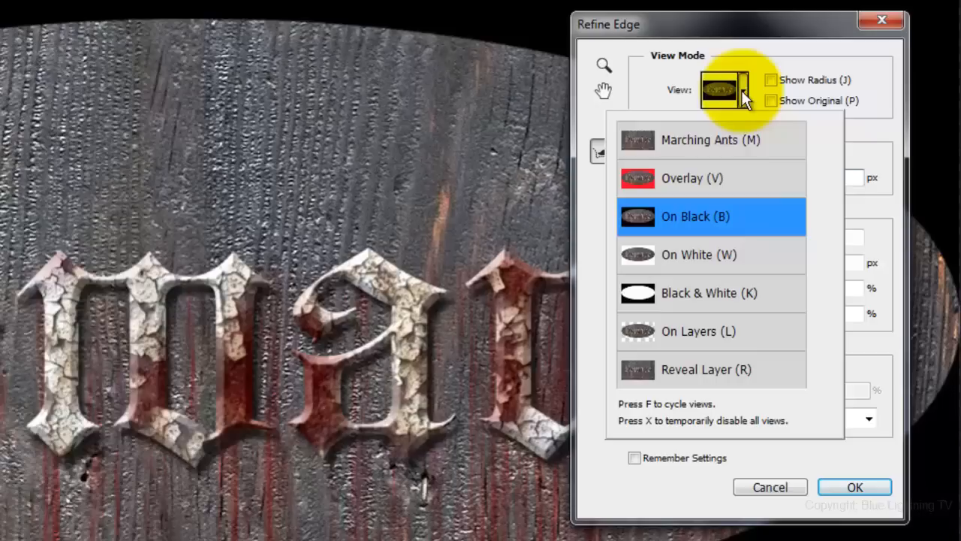